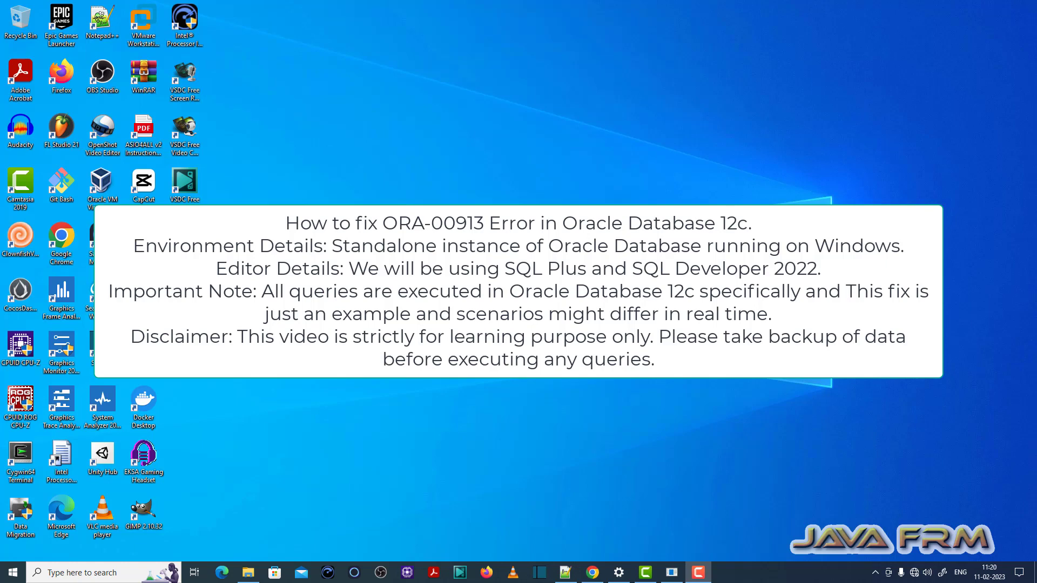
# Launch SQL*Plus from the taskbar and log in to Oracle Database 12c.
pyautogui.click(672, 572)
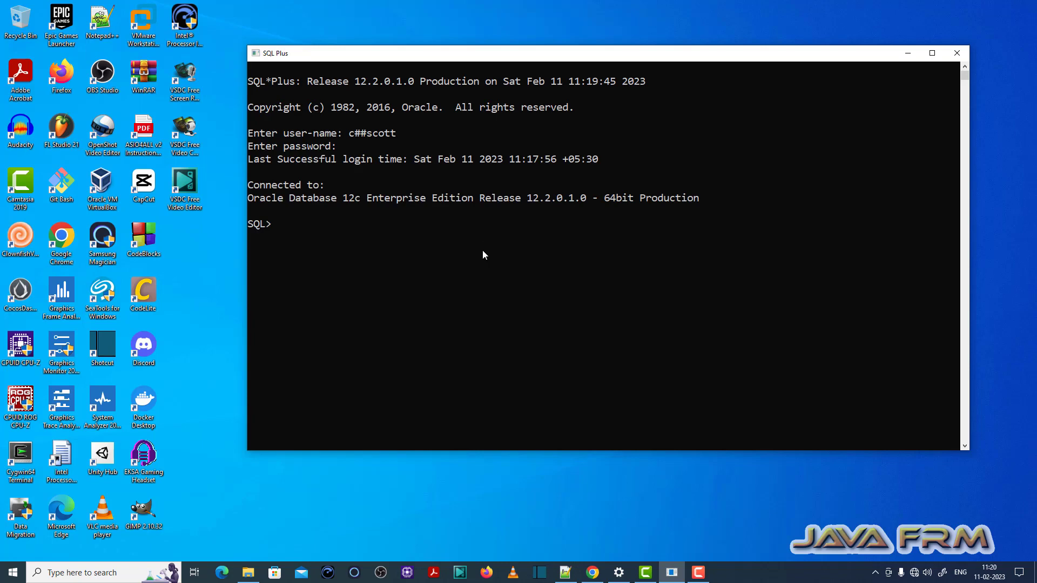
# Run select * from person (no rows returned) and begin an insert statement.
pyautogui.write('select')
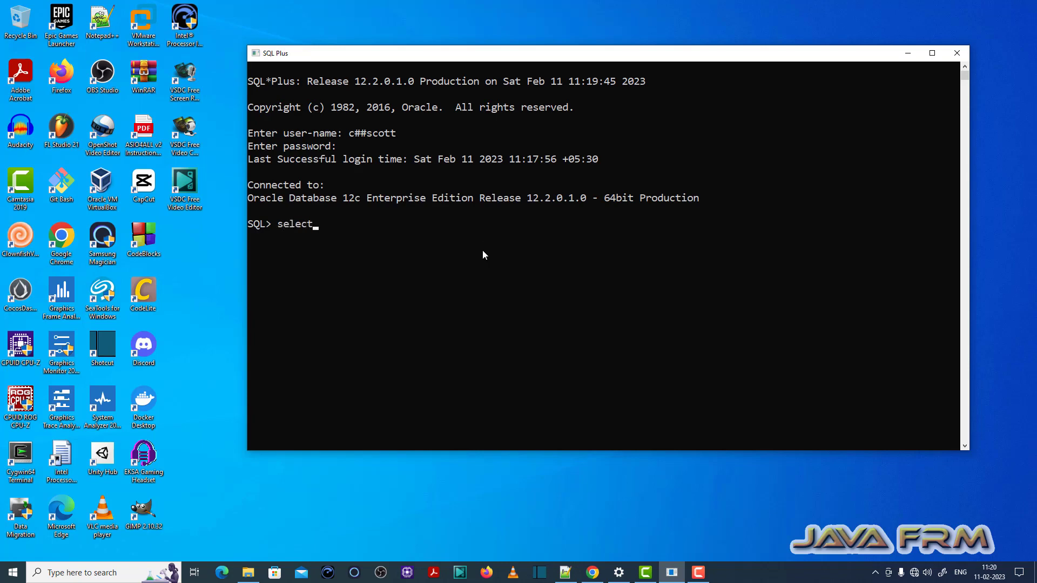
pyautogui.write('* from perso')
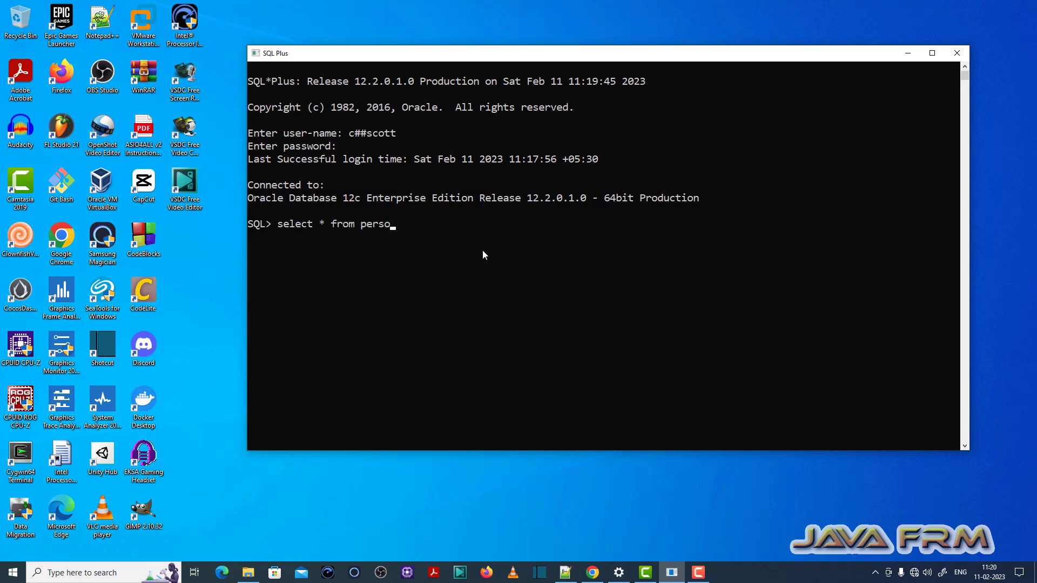
pyautogui.press('Return')
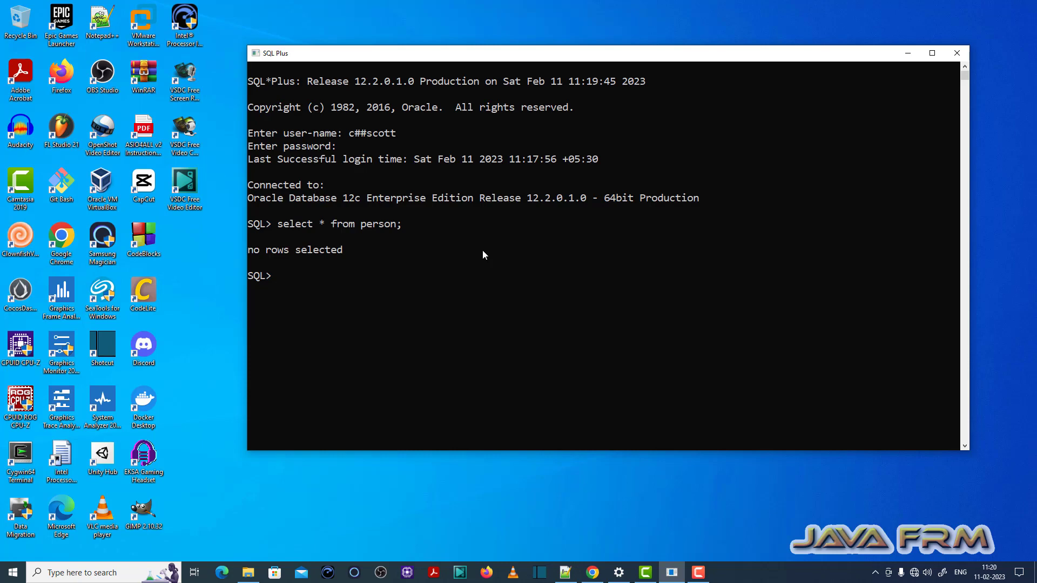
pyautogui.write('inset')
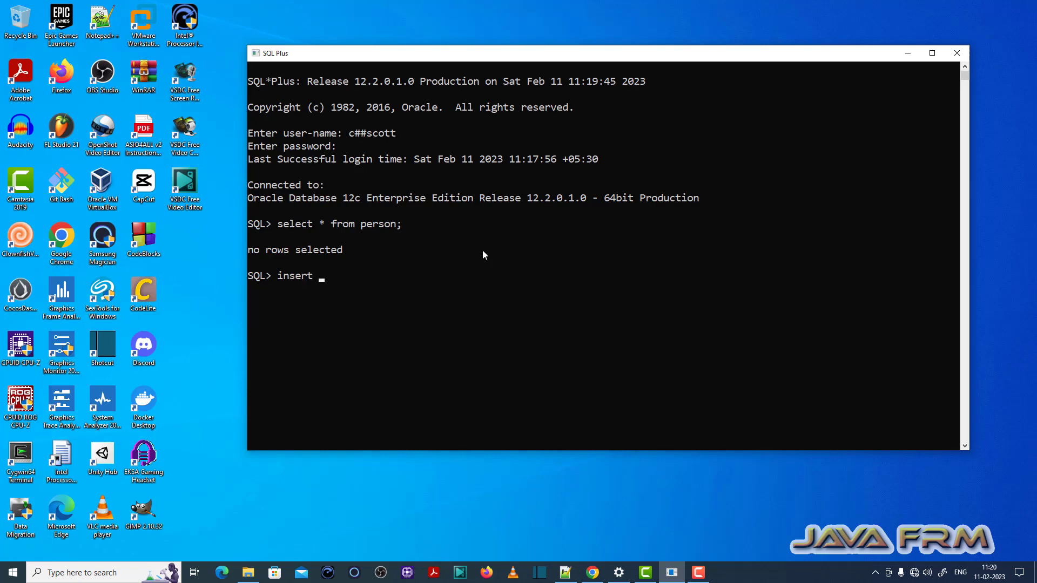
# Enter insert into person values ('ram',23), which fails with ORA-00913.
pyautogui.write('into pers')
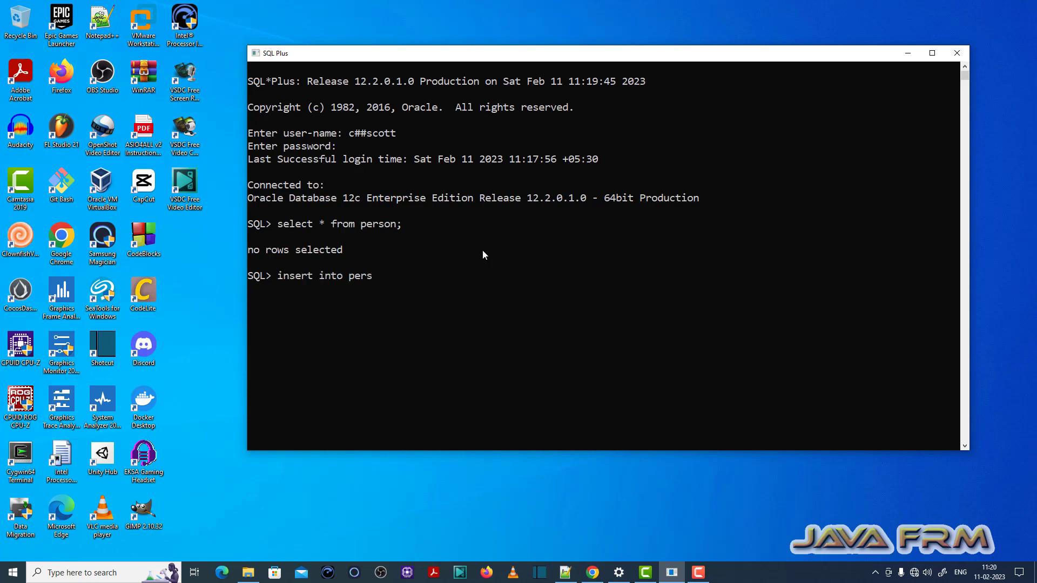
pyautogui.write('on value')
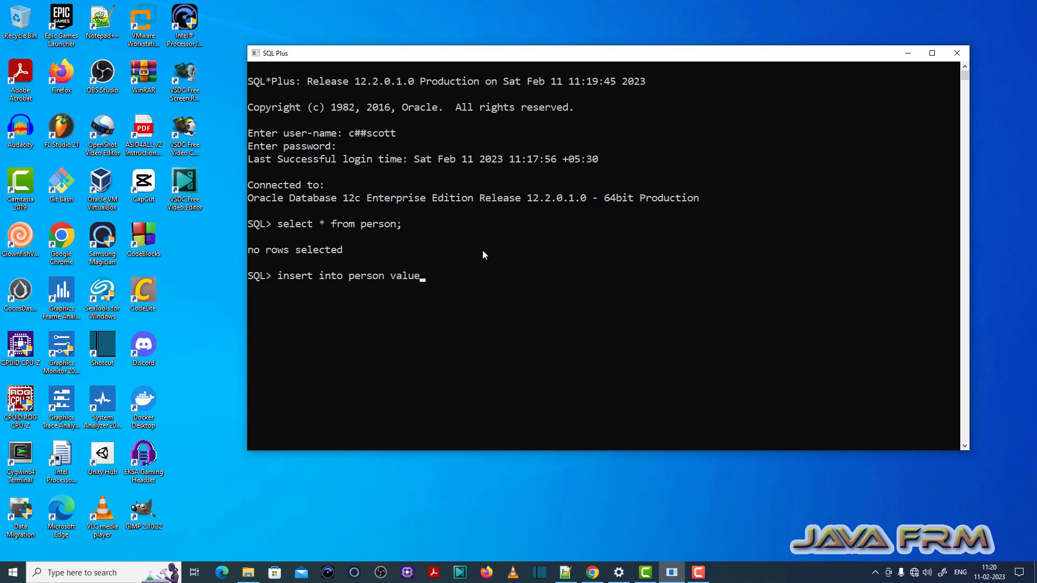
pyautogui.write('s (')
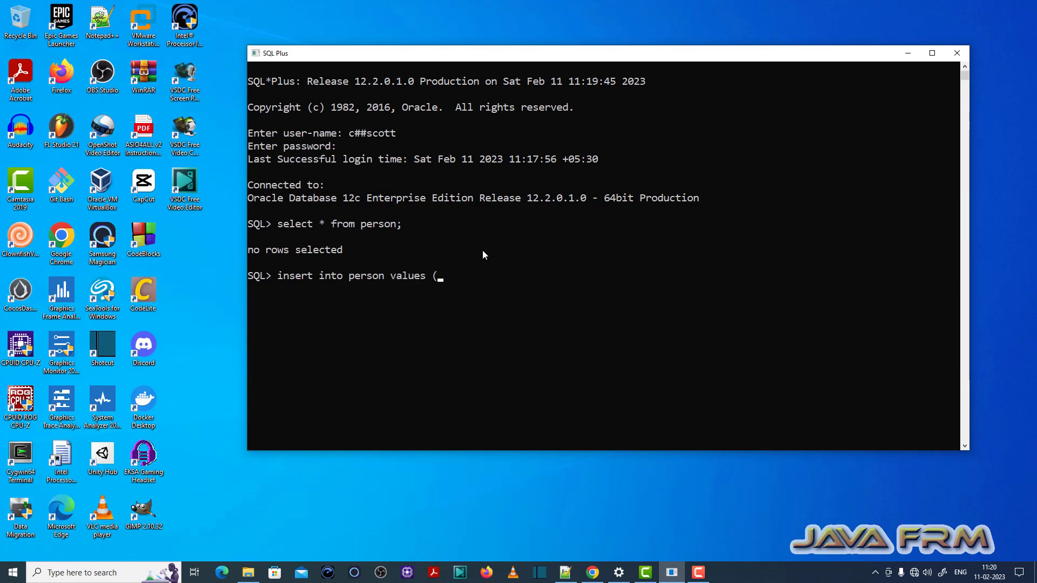
pyautogui.write("'")
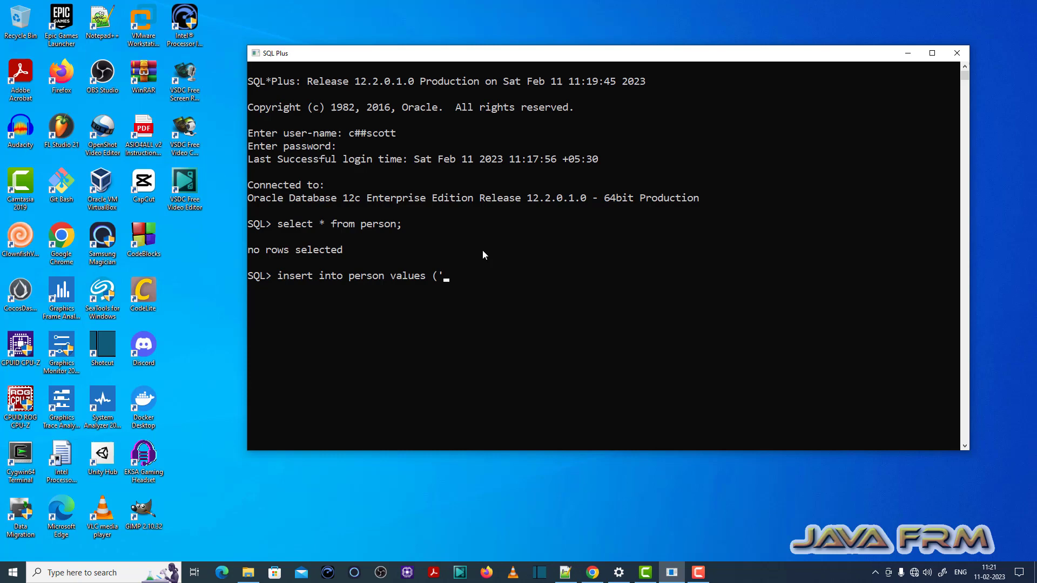
pyautogui.write('ram')
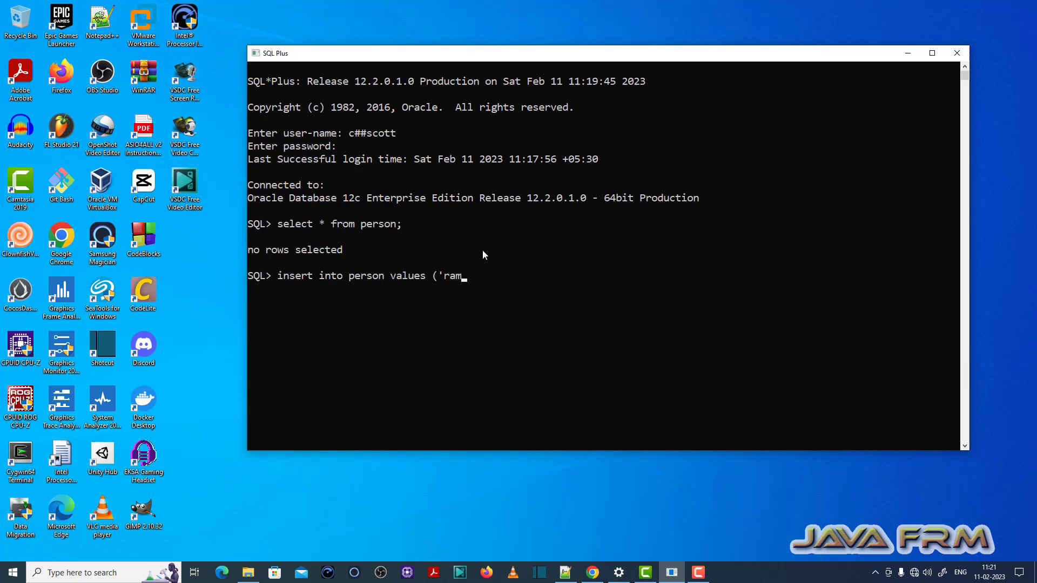
pyautogui.write(',23);')
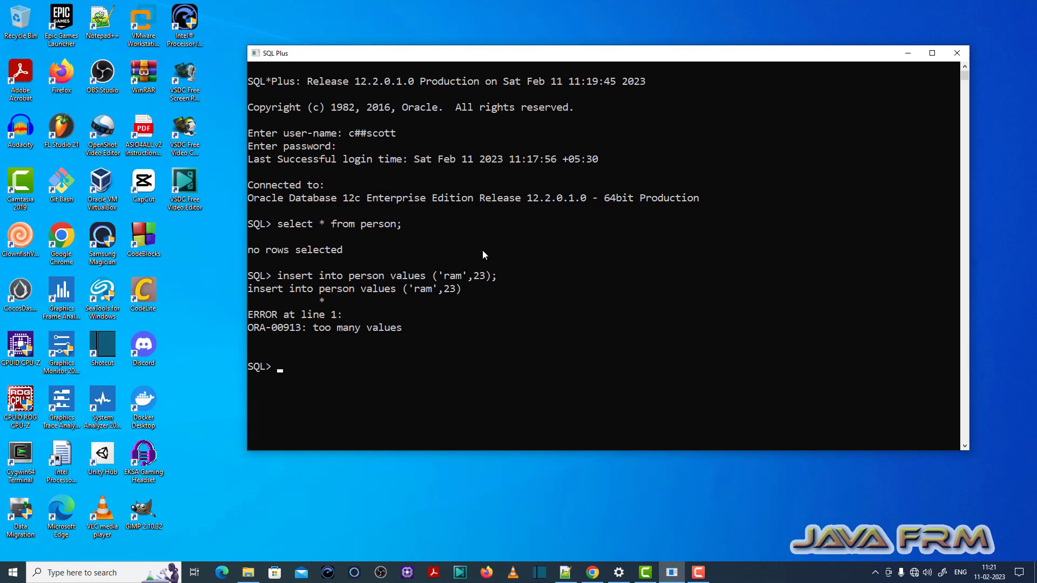
pyautogui.moveTo(382, 277)
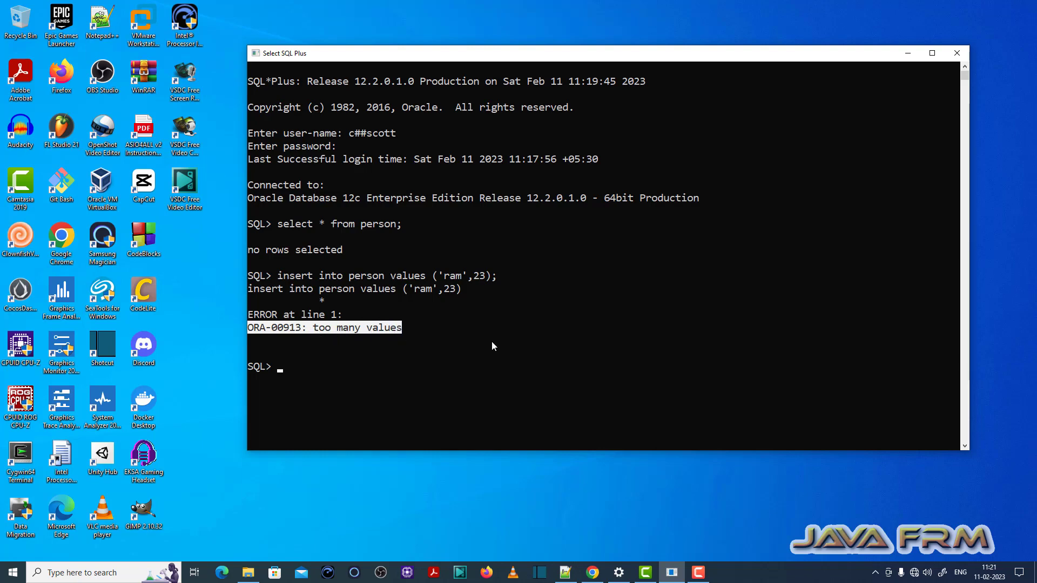
# Describe the person table, showing a single NAME VARCHAR2(10) column.
pyautogui.write('des')
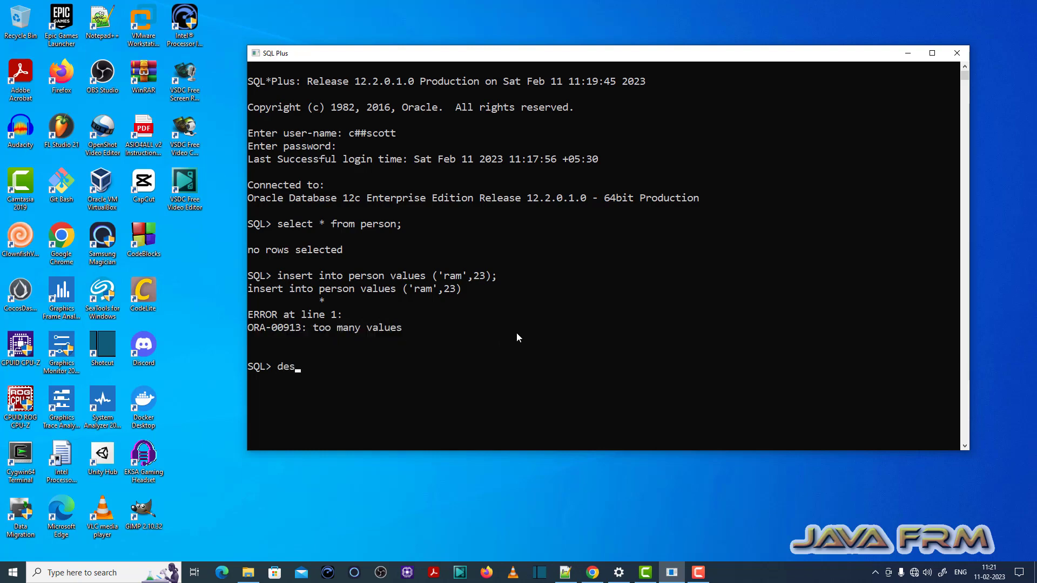
pyautogui.write('c person')
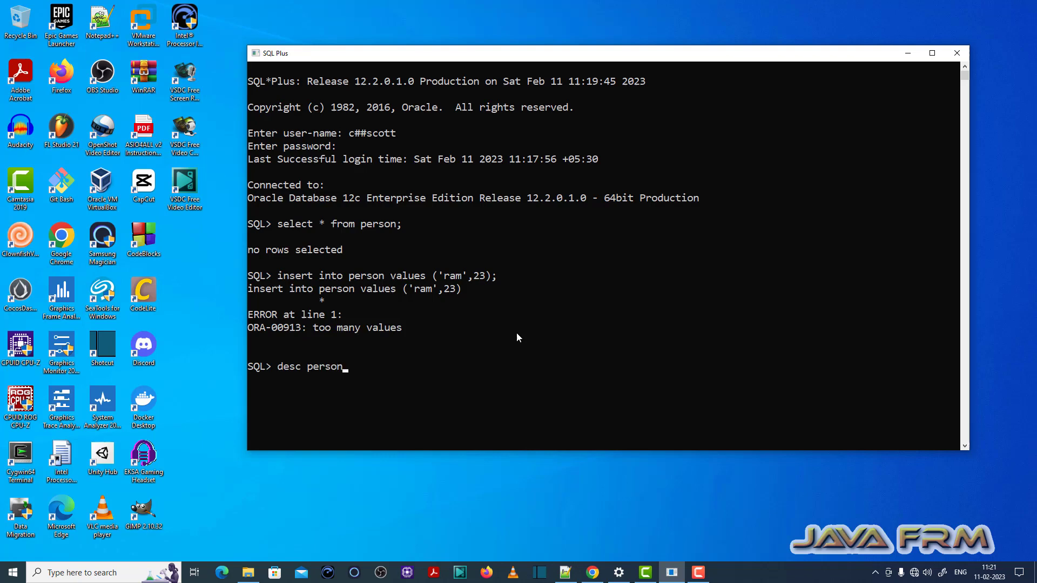
pyautogui.press('Return')
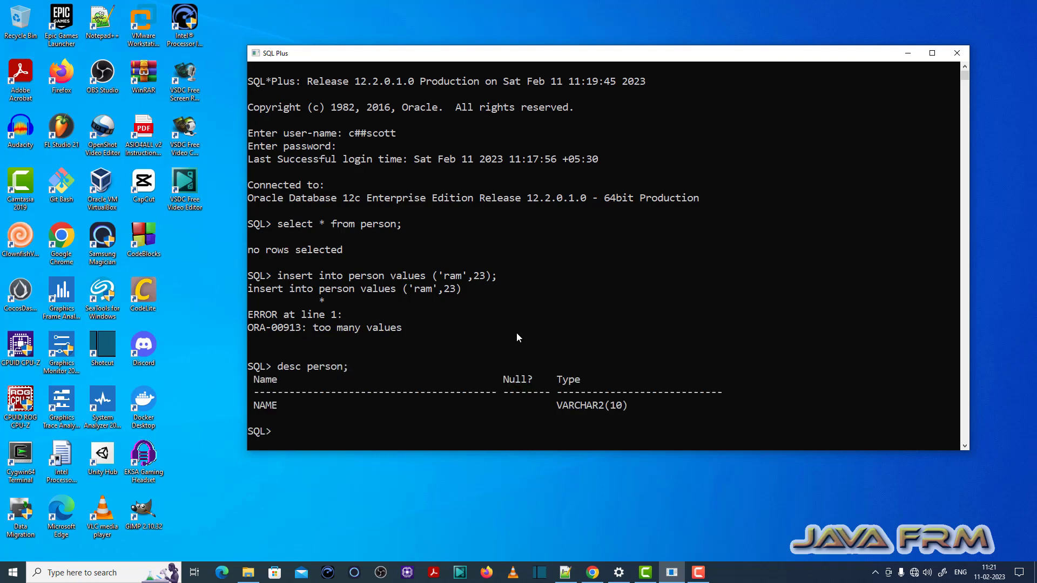
pyautogui.scroll(-3)
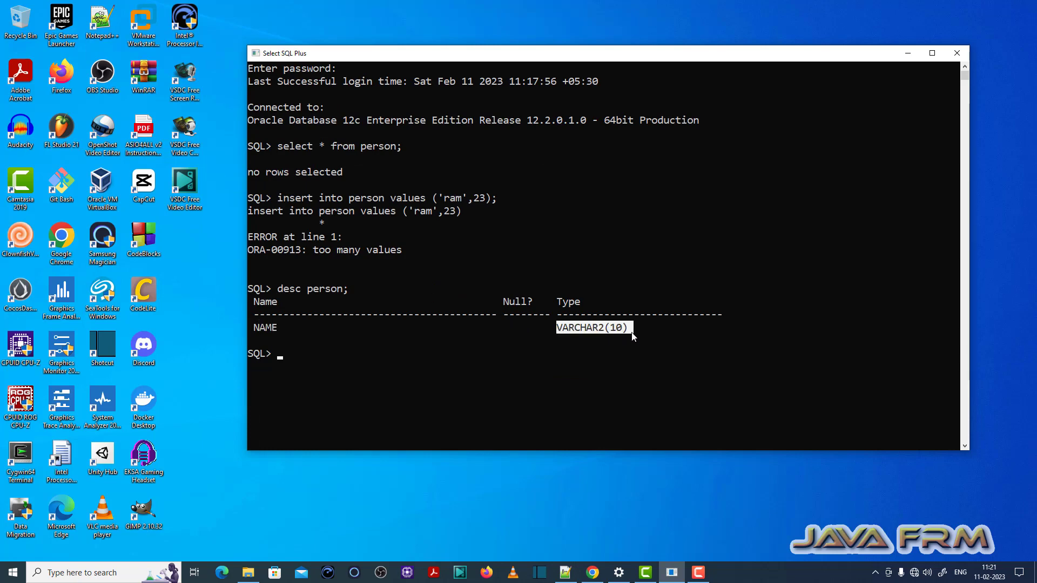
pyautogui.moveTo(608, 263)
pyautogui.write('desc person;')
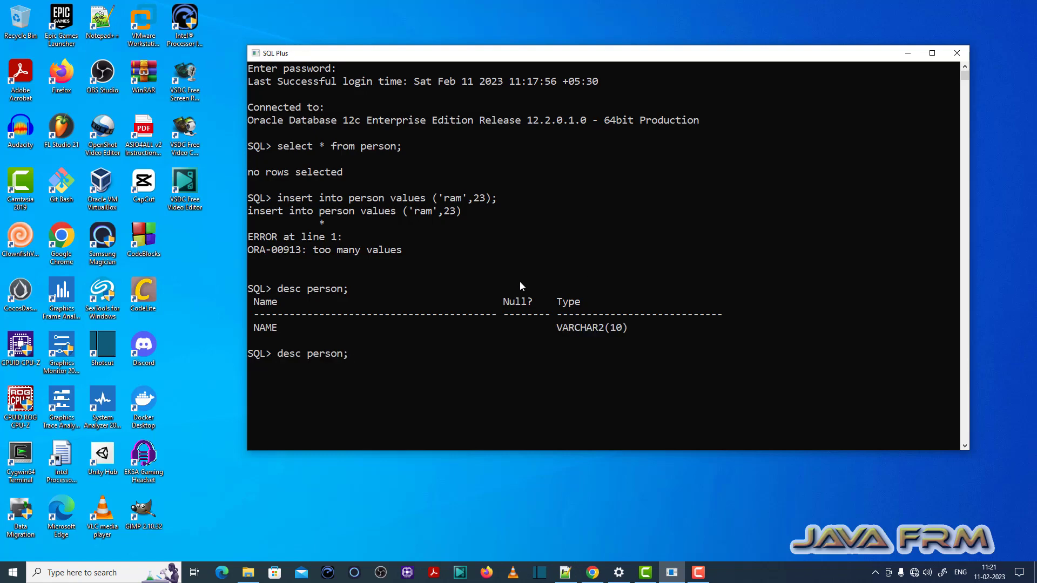
# Revise the insert by removing ,23 so only 'ram' is inserted.
pyautogui.write("insert into person values ('ram',23);")
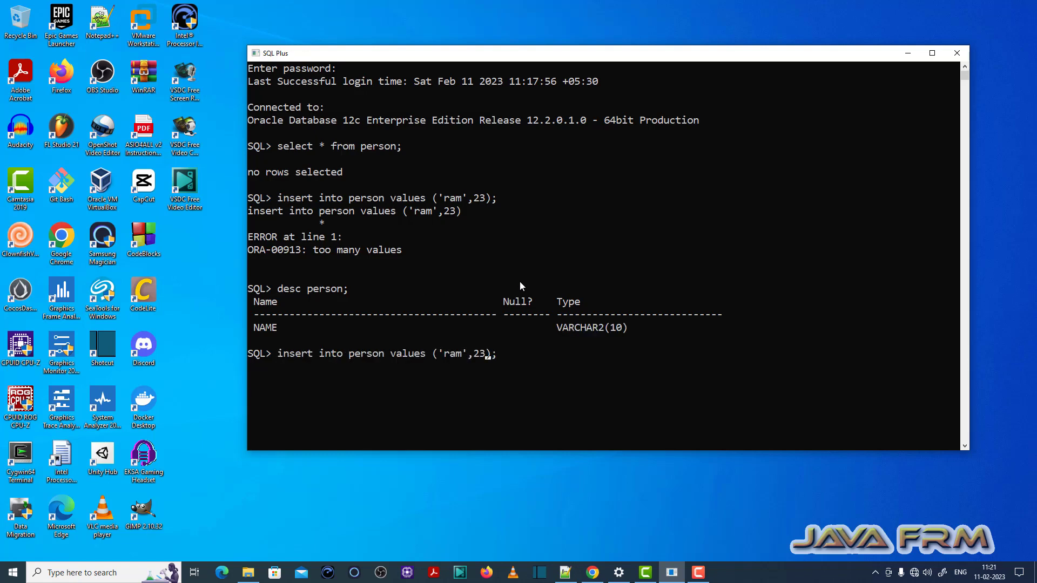
pyautogui.press('Backspace')
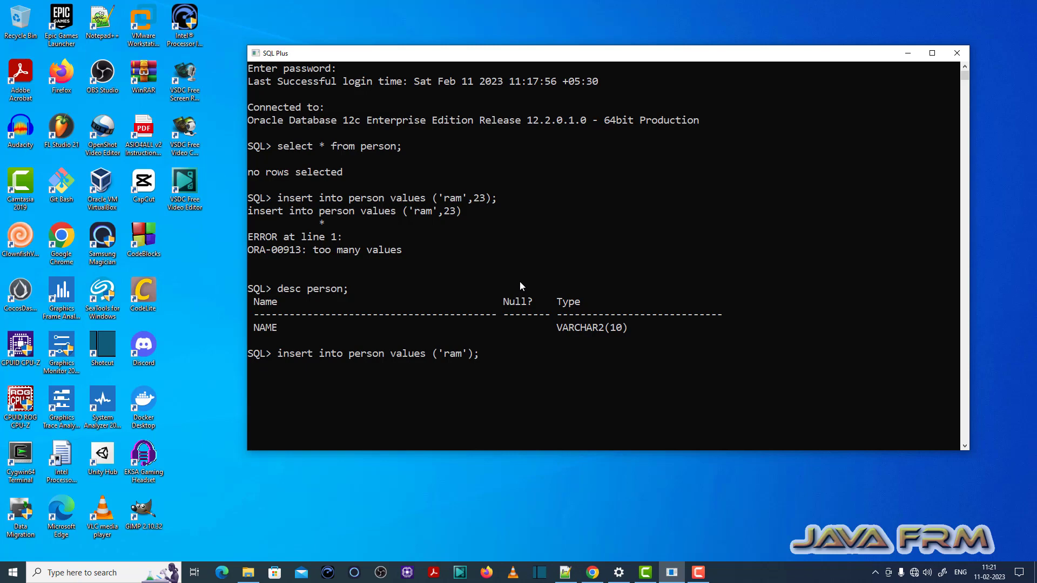